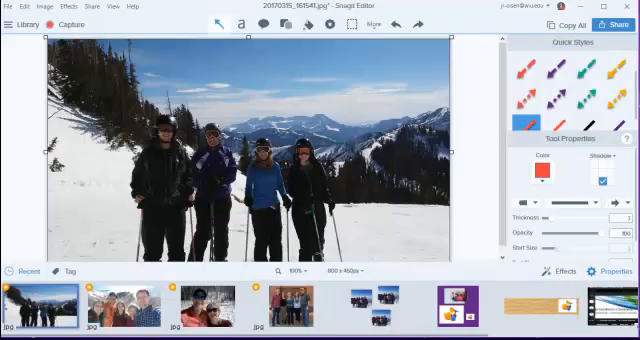
{"action": "mouse_move", "coordinate": [378, 220]}
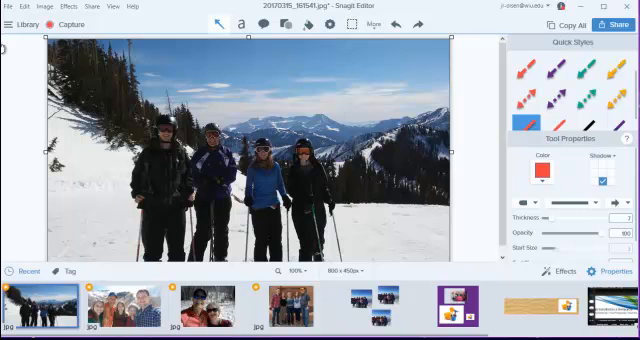
Resize the canvas to add transparent space around the ski photo.
{"action": "left_click", "coordinate": [8, 6]}
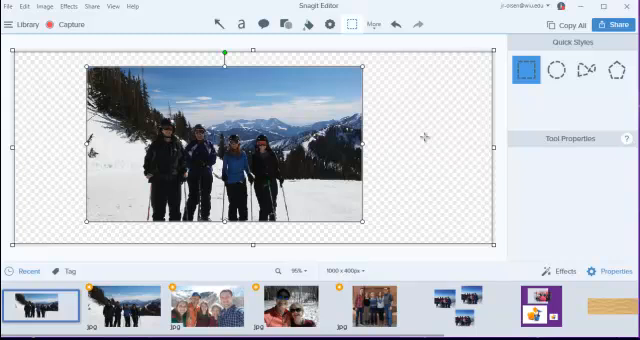
Select the ski photo and bring up the Effects panel with border, edge and shadow options.
{"action": "left_click", "coordinate": [304, 24]}
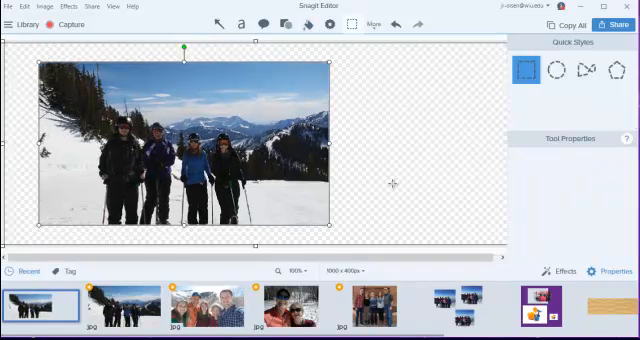
{"action": "mouse_move", "coordinate": [392, 180]}
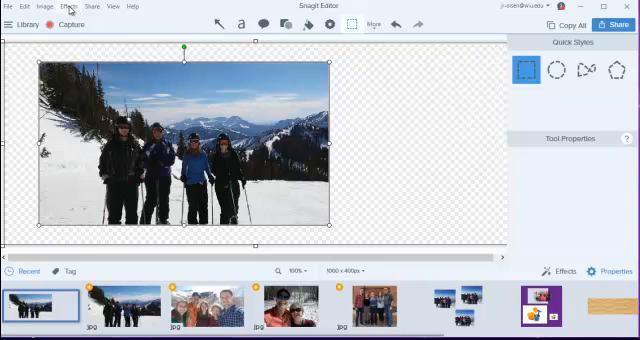
{"action": "left_click", "coordinate": [68, 4]}
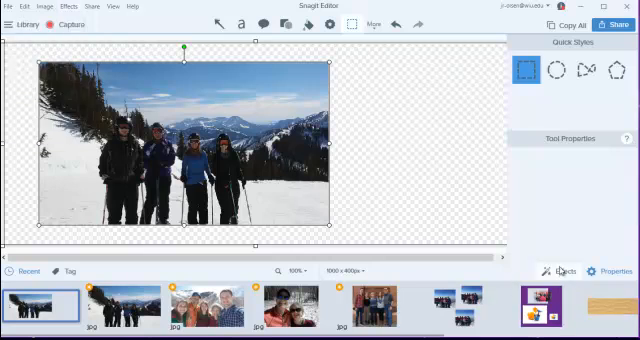
{"action": "left_click", "coordinate": [564, 270]}
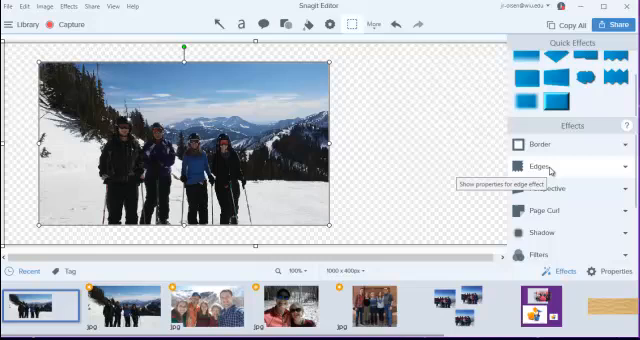
Apply a wavy edge to the photo and adjust it toward a torn edge style.
{"action": "left_click", "coordinate": [540, 166]}
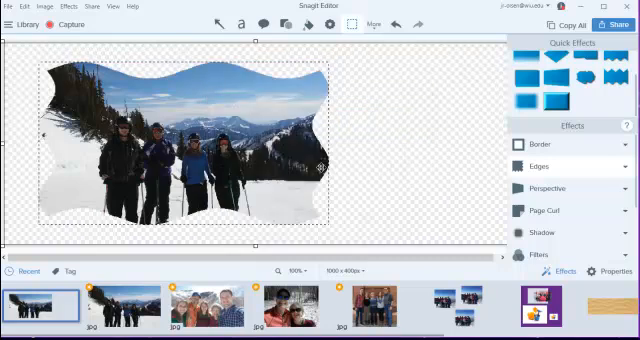
{"action": "left_click", "coordinate": [560, 166]}
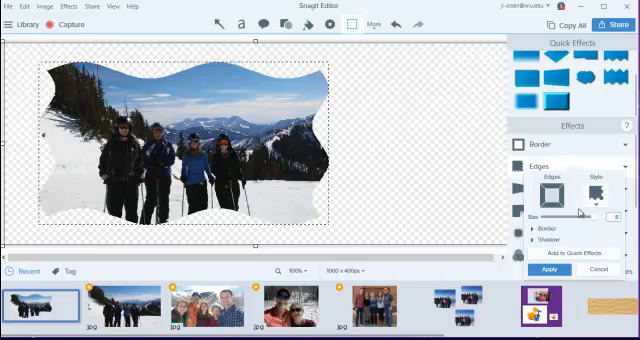
{"action": "mouse_move", "coordinate": [610, 204]}
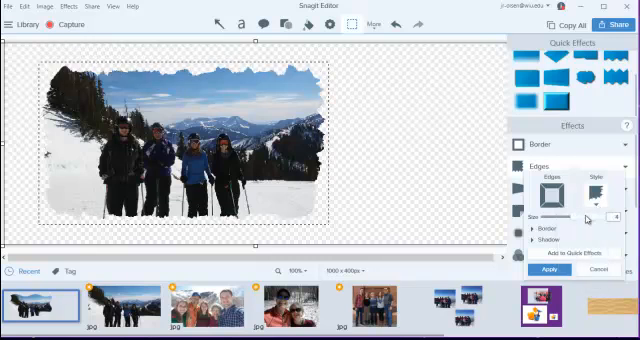
{"action": "mouse_move", "coordinate": [588, 210]}
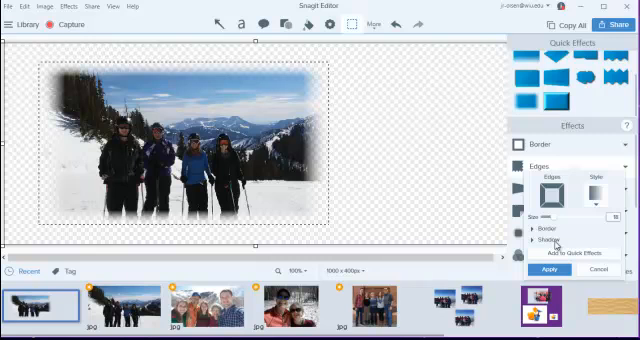
{"action": "mouse_move", "coordinate": [392, 138]}
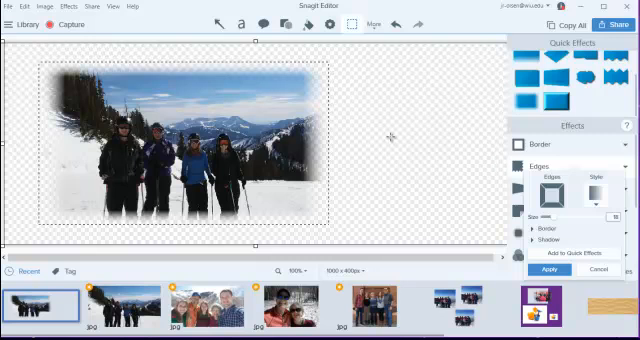
{"action": "mouse_move", "coordinate": [576, 290]}
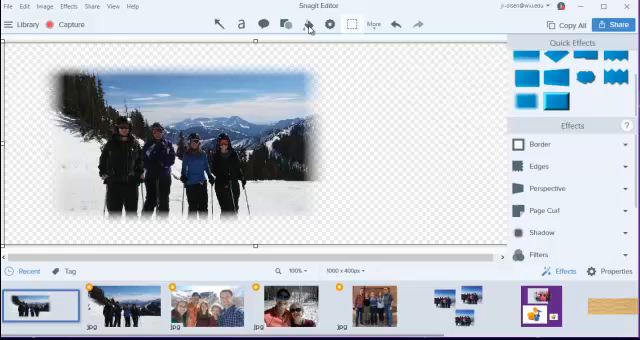
Fill the transparent canvas background with white to preview the faded-edge photo.
{"action": "left_click", "coordinate": [308, 24]}
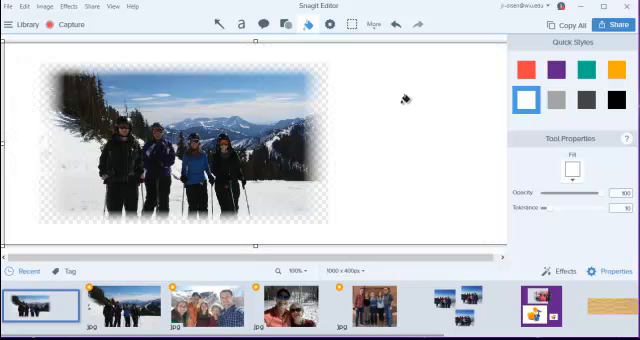
{"action": "mouse_move", "coordinate": [322, 78]}
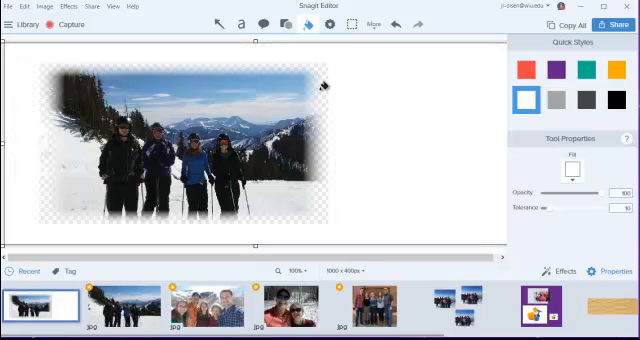
{"action": "mouse_move", "coordinate": [356, 110]}
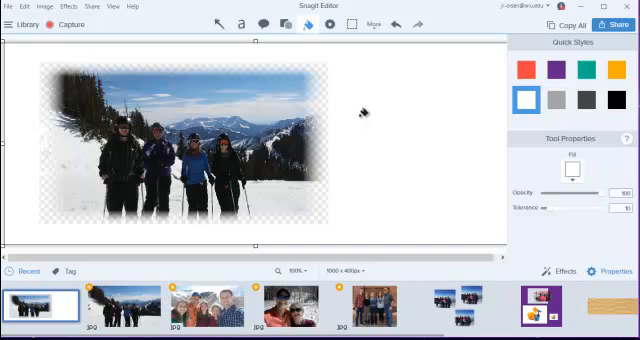
{"action": "mouse_move", "coordinate": [386, 118]}
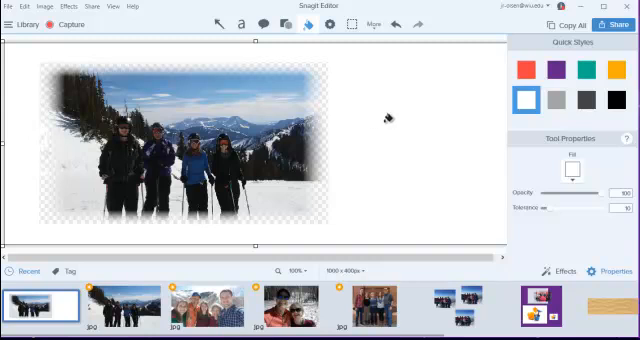
{"action": "mouse_move", "coordinate": [388, 118]}
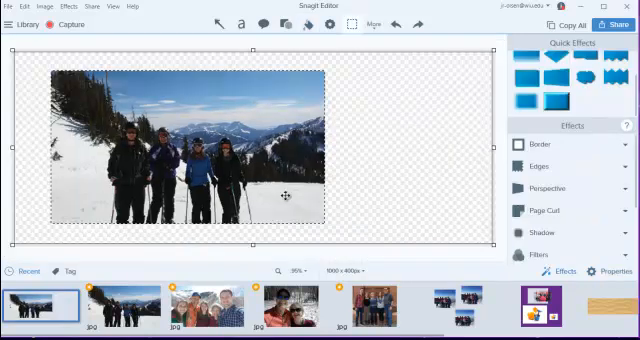
{"action": "mouse_move", "coordinate": [536, 166]}
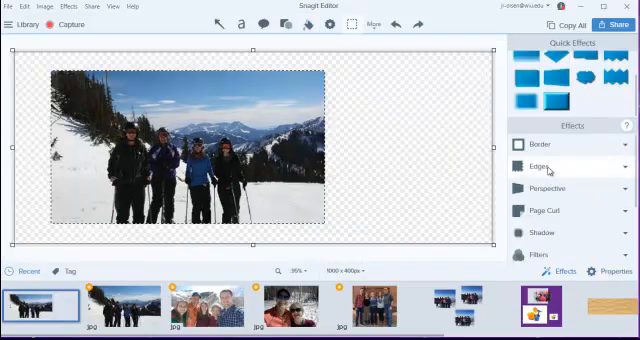
{"action": "left_click", "coordinate": [536, 166]}
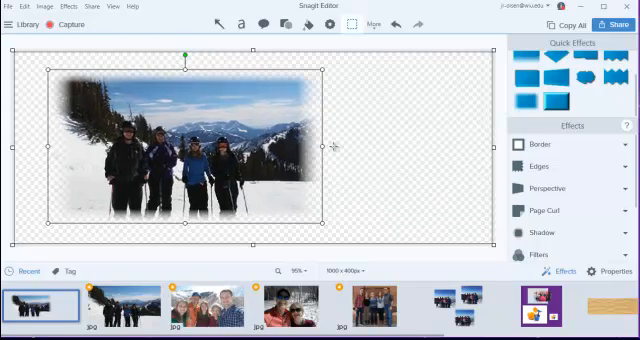
{"action": "mouse_move", "coordinate": [368, 128]}
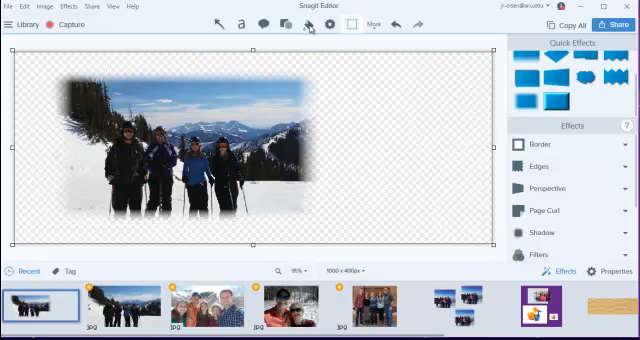
{"action": "left_click", "coordinate": [308, 24]}
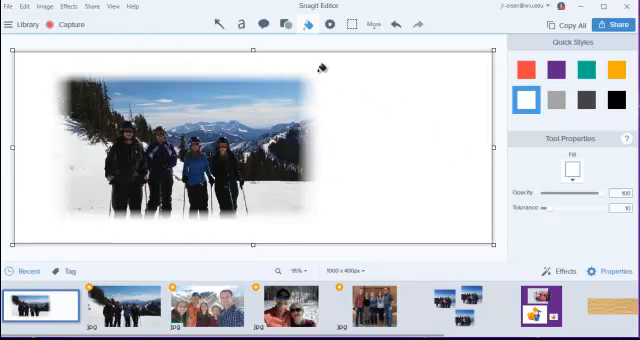
{"action": "mouse_move", "coordinate": [418, 144]}
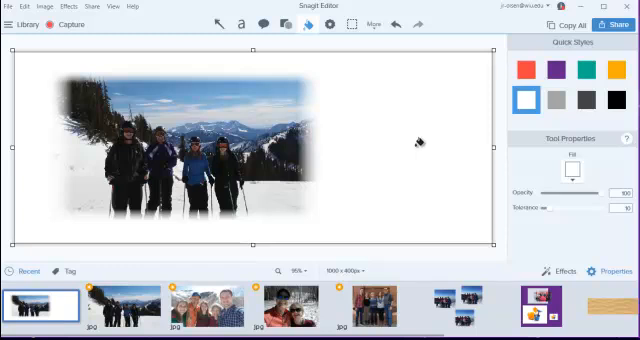
{"action": "mouse_move", "coordinate": [418, 140]}
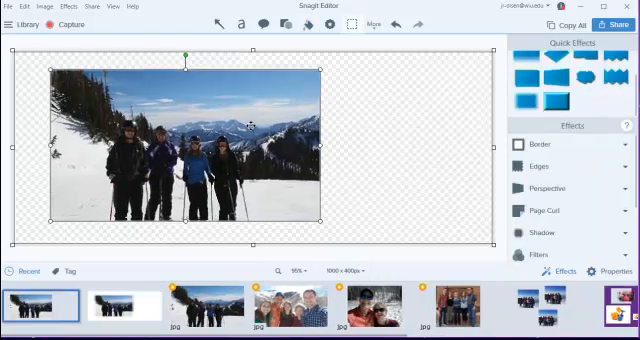
{"action": "mouse_move", "coordinate": [540, 166]}
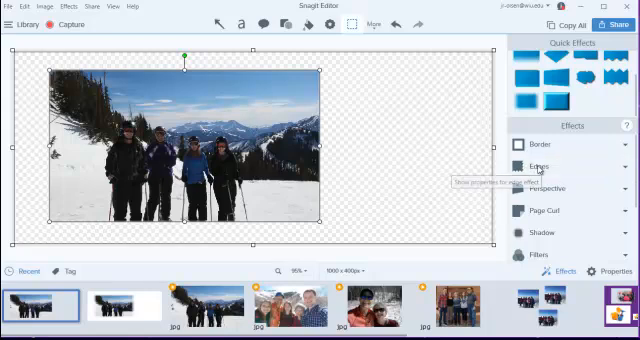
{"action": "left_click", "coordinate": [540, 166]}
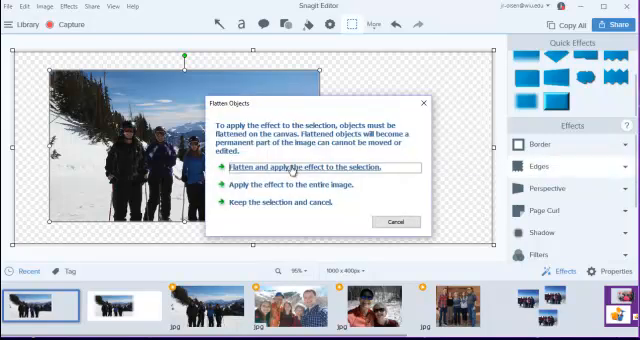
{"action": "left_click", "coordinate": [316, 166]}
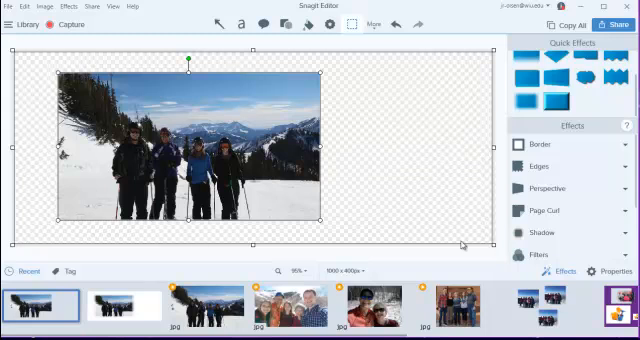
{"action": "mouse_move", "coordinate": [396, 166]}
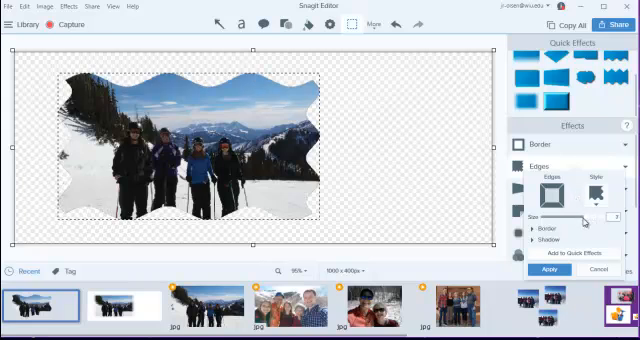
Add a purple border around the photo's wavy edge.
{"action": "left_click", "coordinate": [540, 230]}
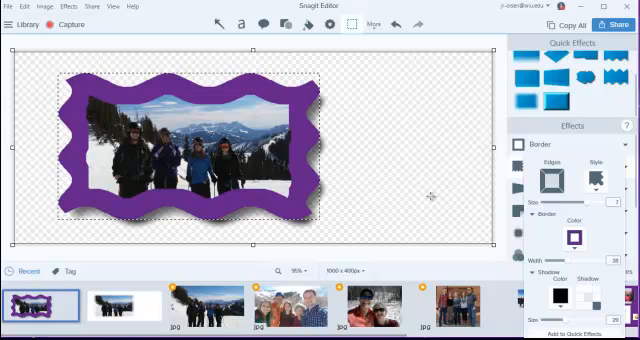
{"action": "mouse_move", "coordinate": [418, 188]}
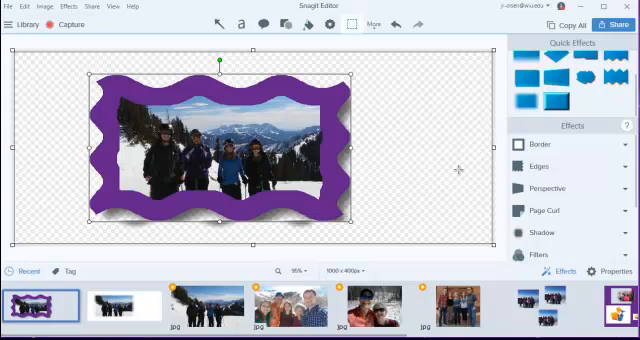
{"action": "mouse_move", "coordinate": [420, 128]}
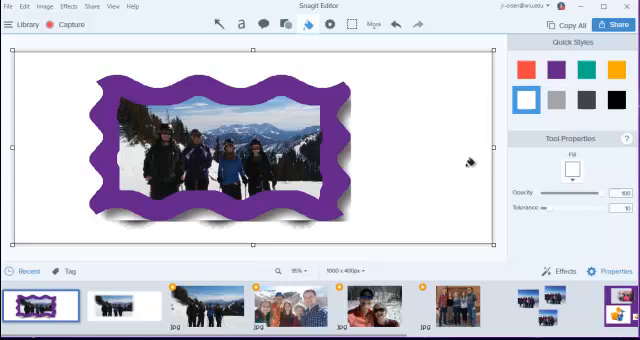
{"action": "mouse_move", "coordinate": [468, 160]}
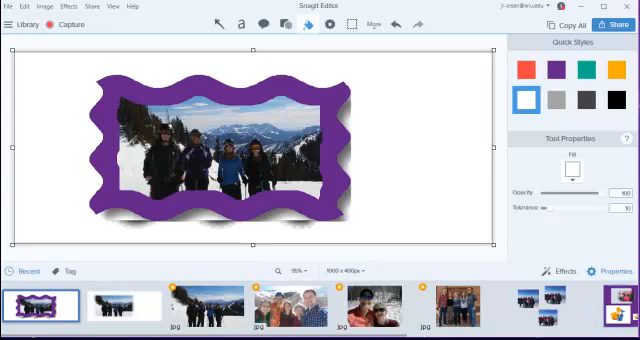